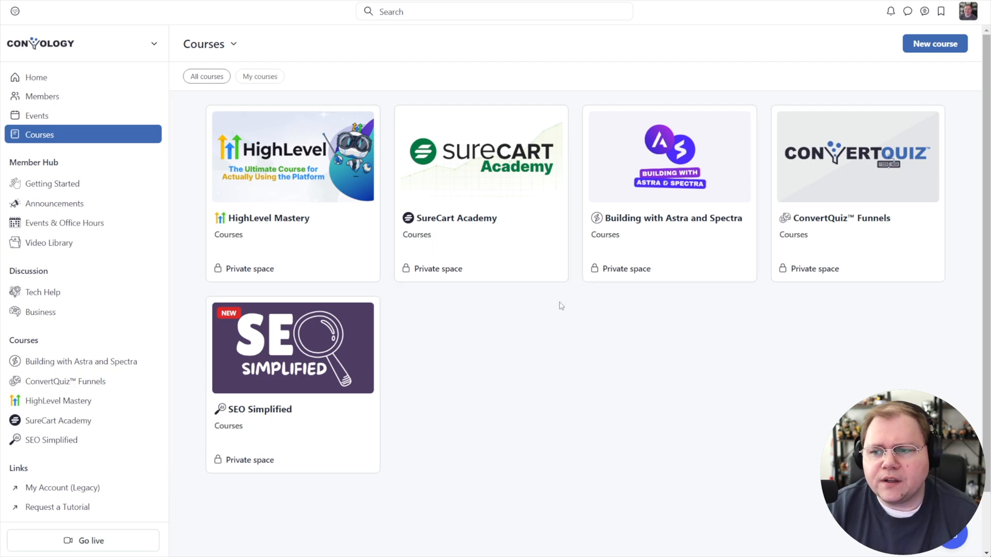
{"action": "mouse_move", "coordinate": [436, 330]}
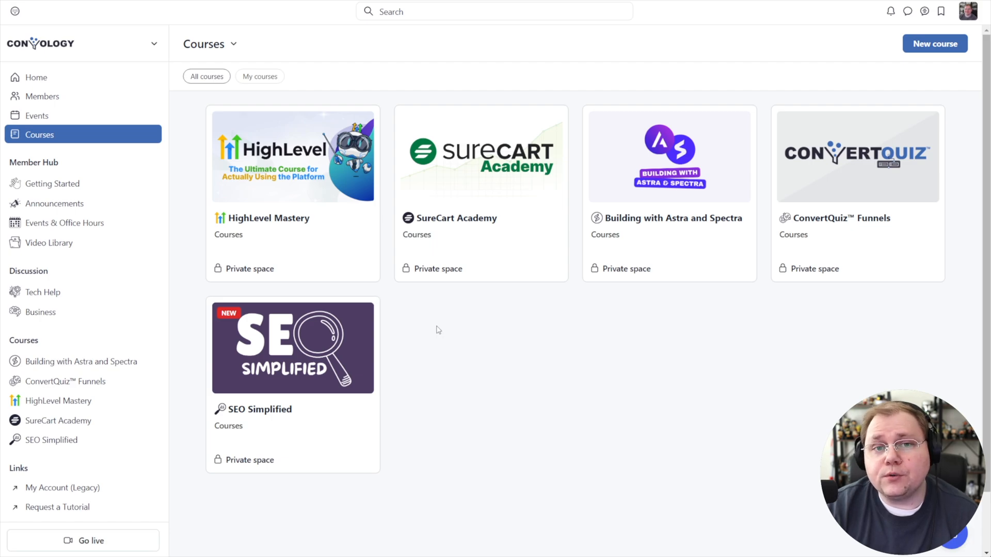
- Add a new quiz lesson to Module 1 of HighLevel Mastery and name it 'TEST QUIZ'
{"action": "left_click", "coordinate": [292, 156]}
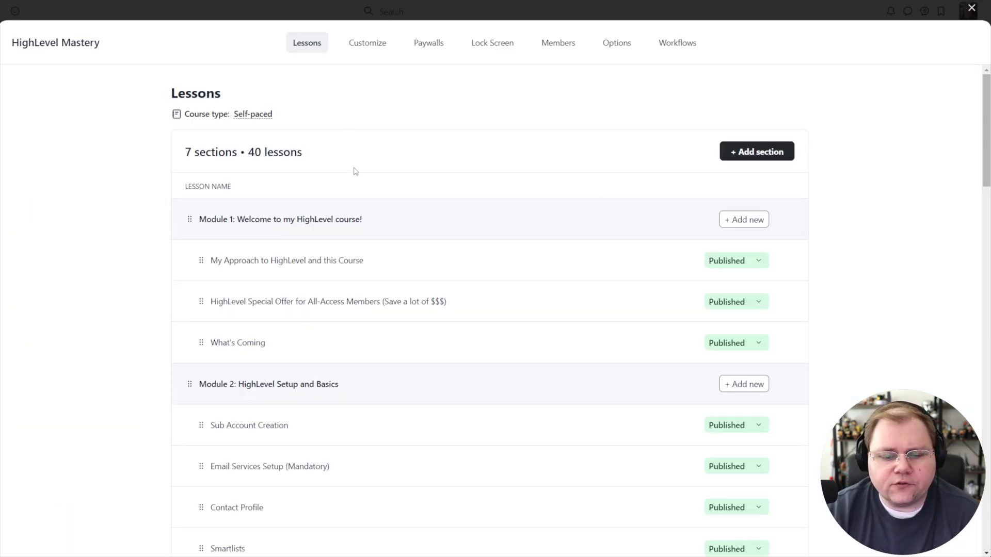
{"action": "mouse_move", "coordinate": [733, 195]}
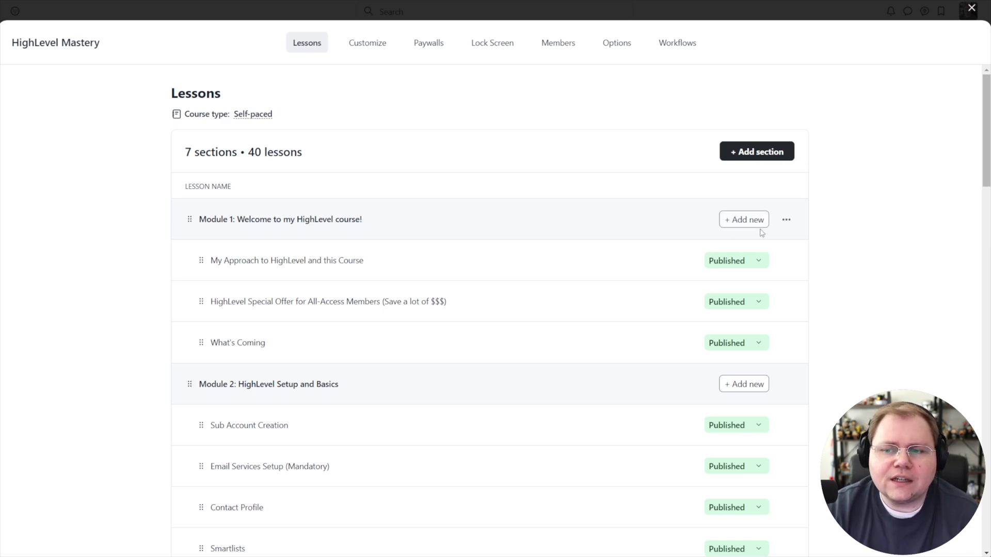
{"action": "left_click", "coordinate": [743, 219]}
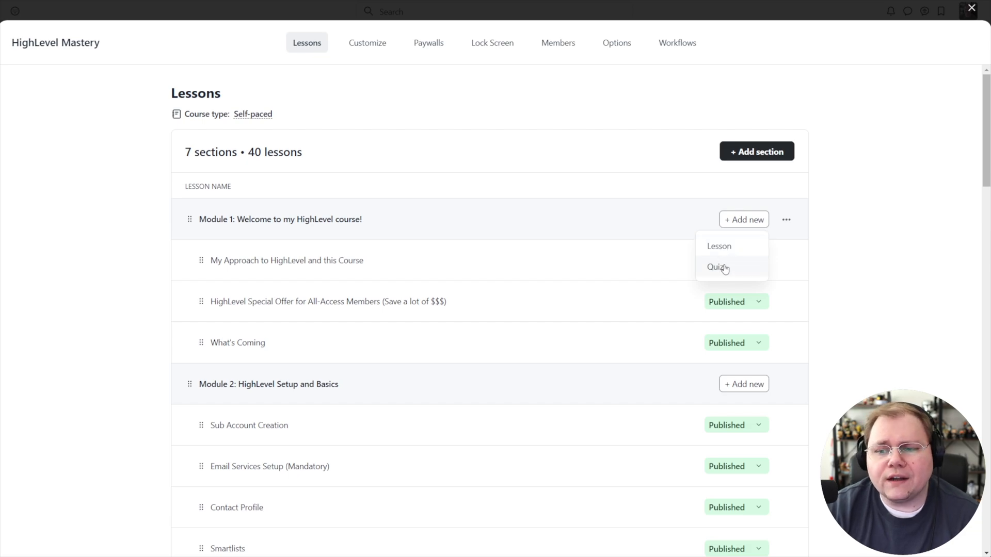
{"action": "left_click", "coordinate": [718, 267]}
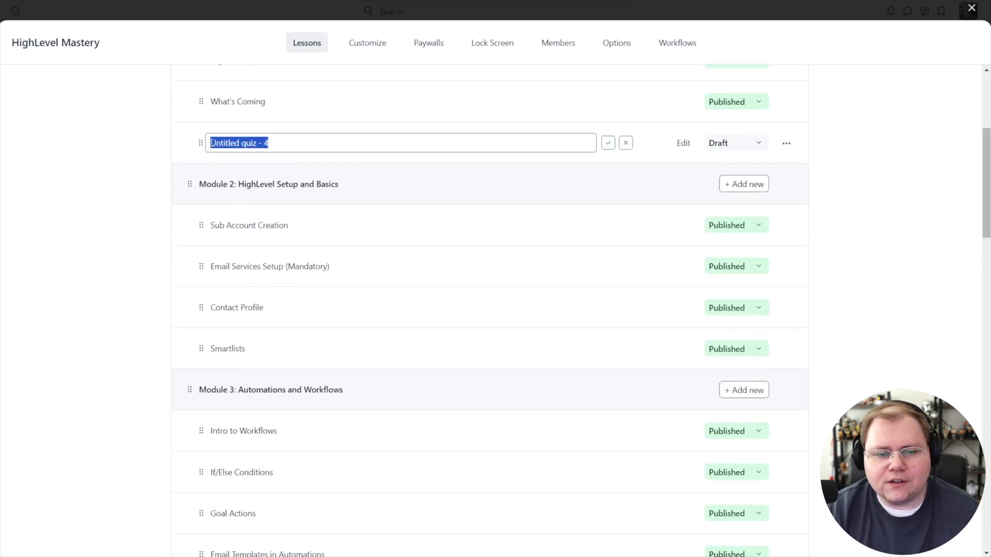
{"action": "type", "text": "TEST QUIZ"}
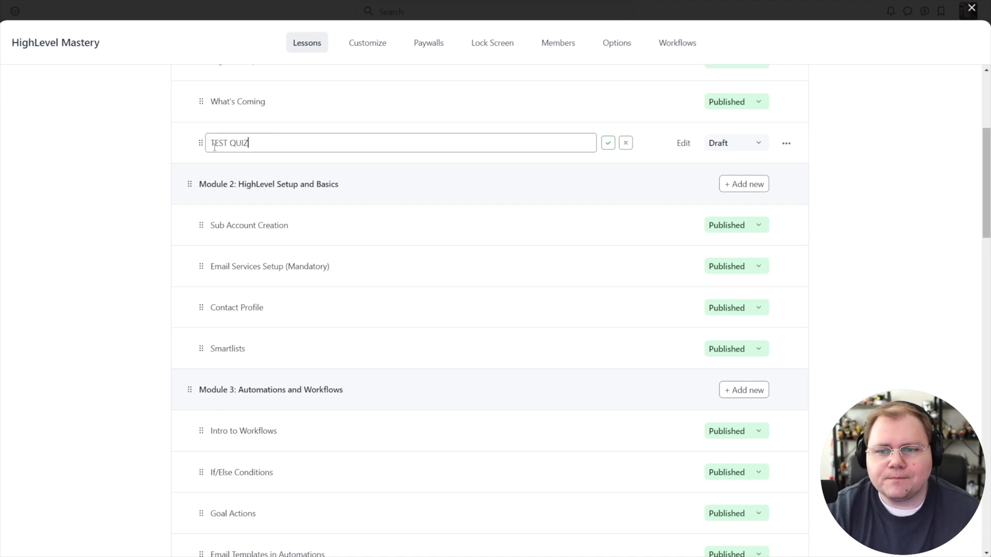
{"action": "left_click", "coordinate": [607, 143]}
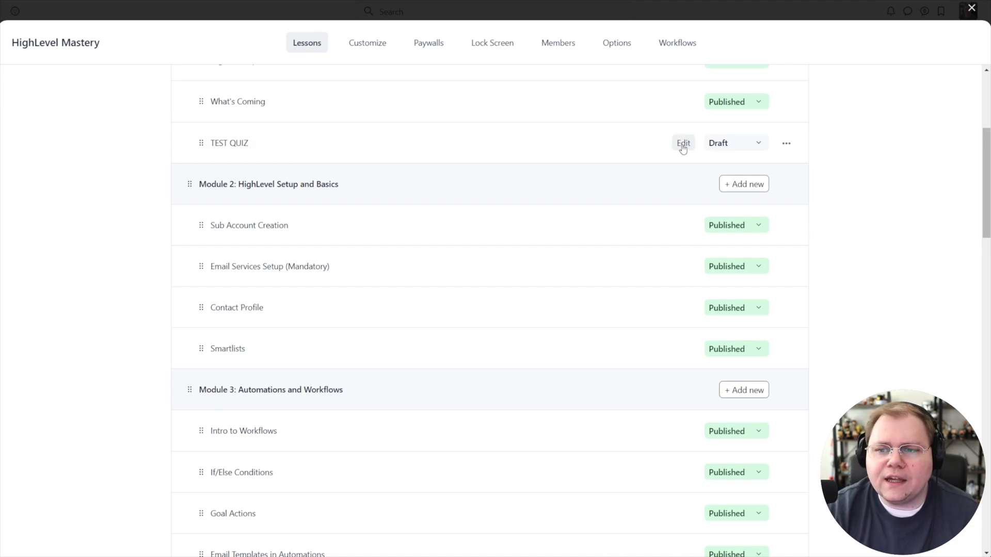
- Edit TEST QUIZ, toggle the passing grade off and back on, and check the Files settings
{"action": "left_click", "coordinate": [682, 143]}
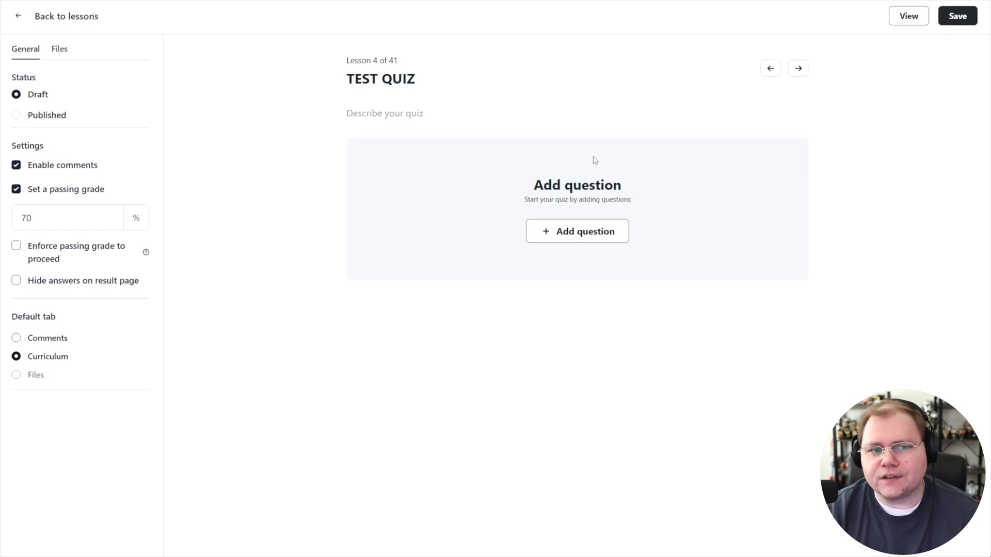
{"action": "mouse_move", "coordinate": [41, 149]}
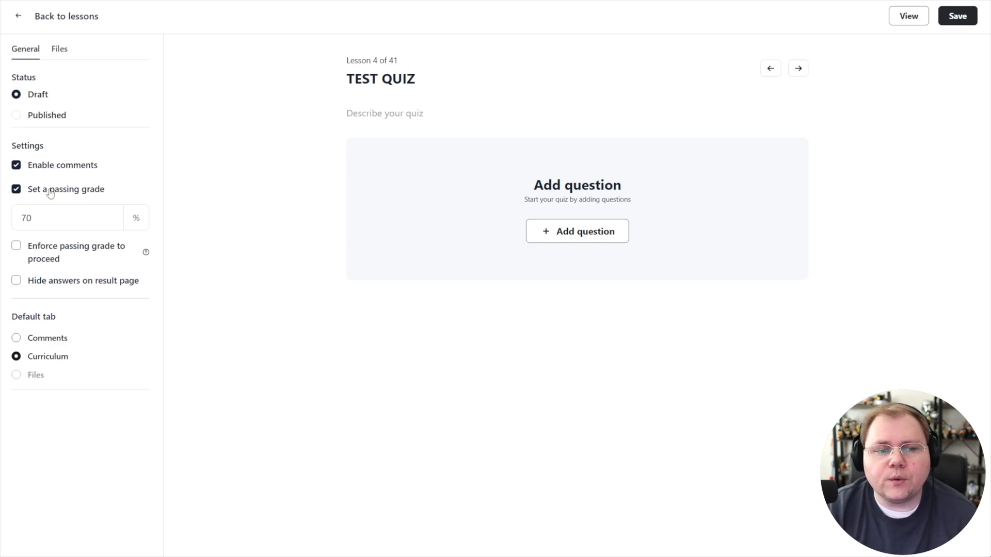
{"action": "mouse_move", "coordinate": [58, 196]}
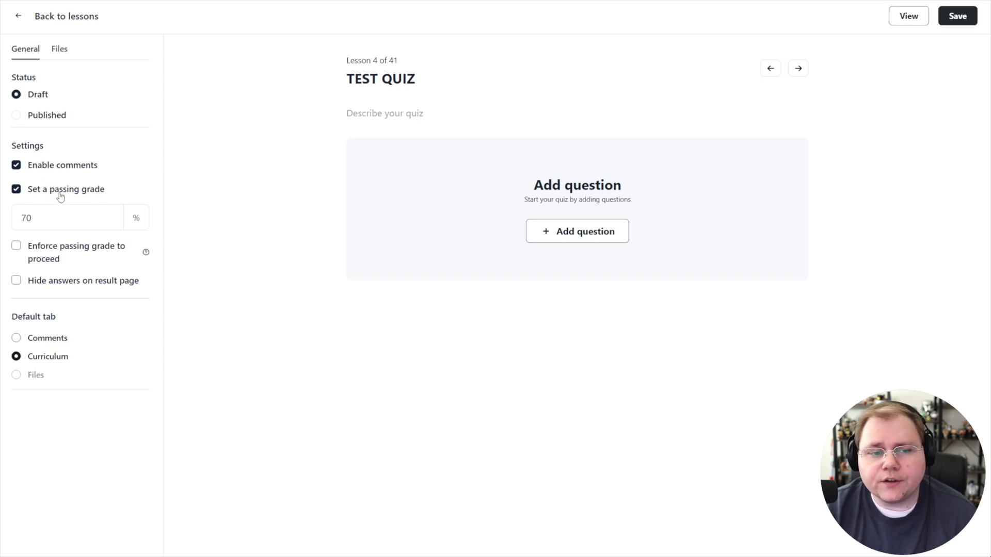
{"action": "left_click", "coordinate": [16, 189]}
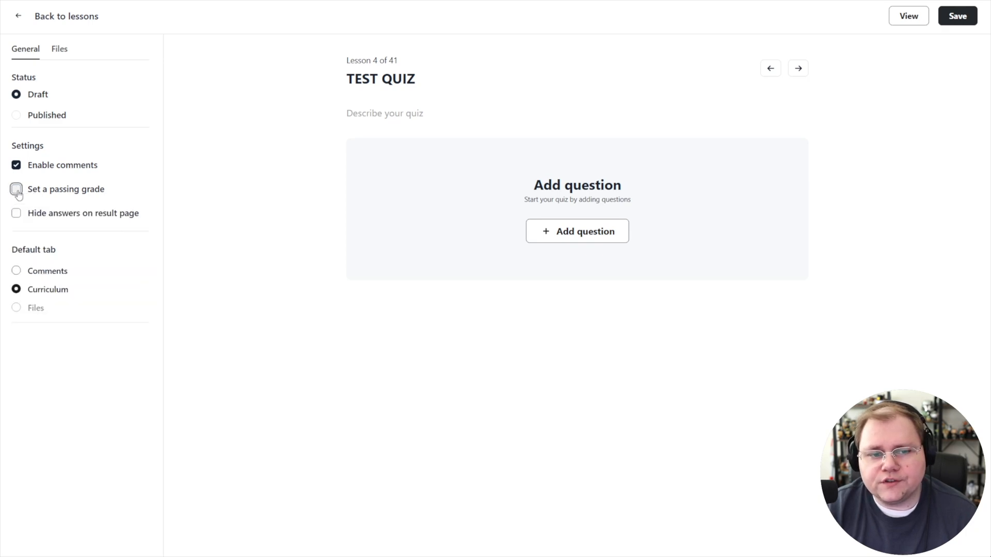
{"action": "left_click", "coordinate": [15, 189]}
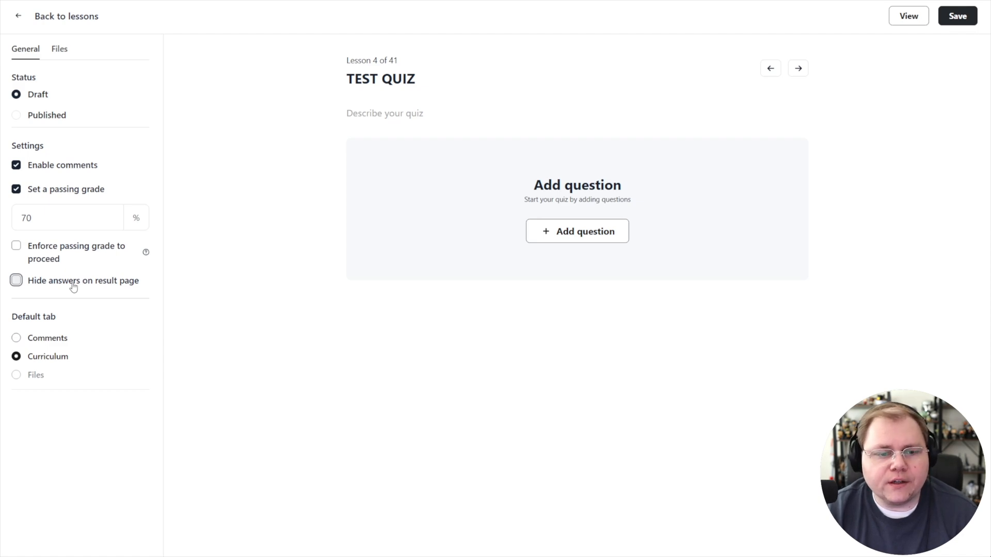
{"action": "mouse_move", "coordinate": [106, 129]}
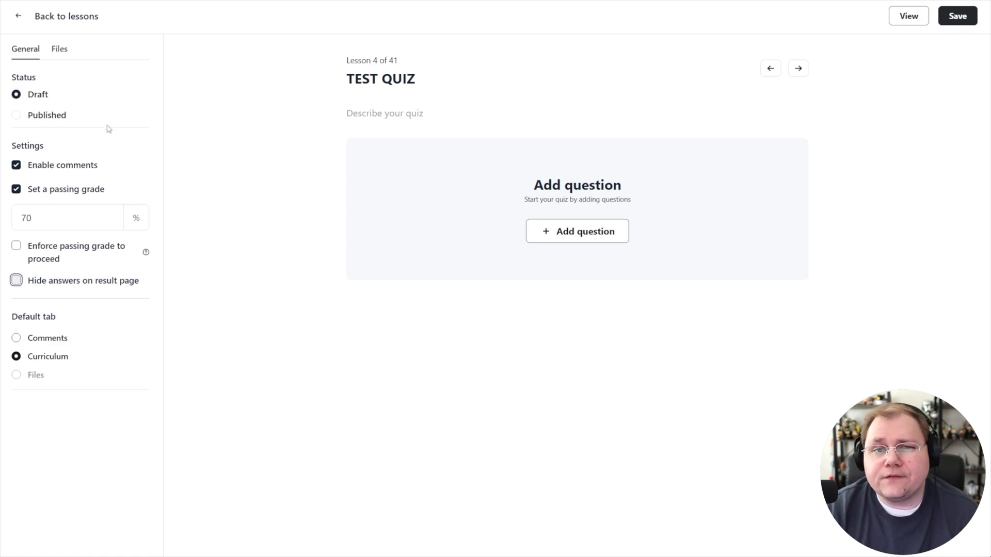
{"action": "mouse_move", "coordinate": [49, 108]}
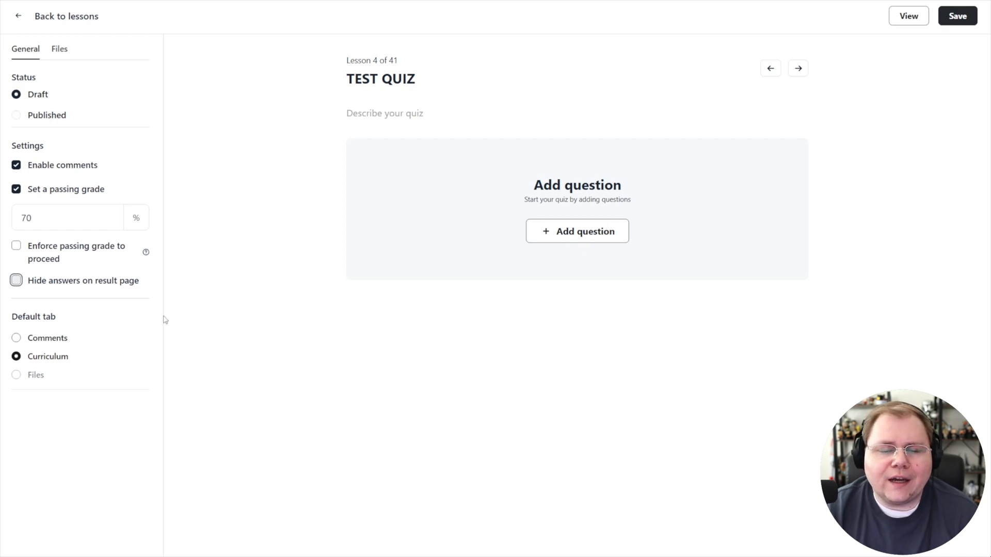
{"action": "mouse_move", "coordinate": [272, 288]}
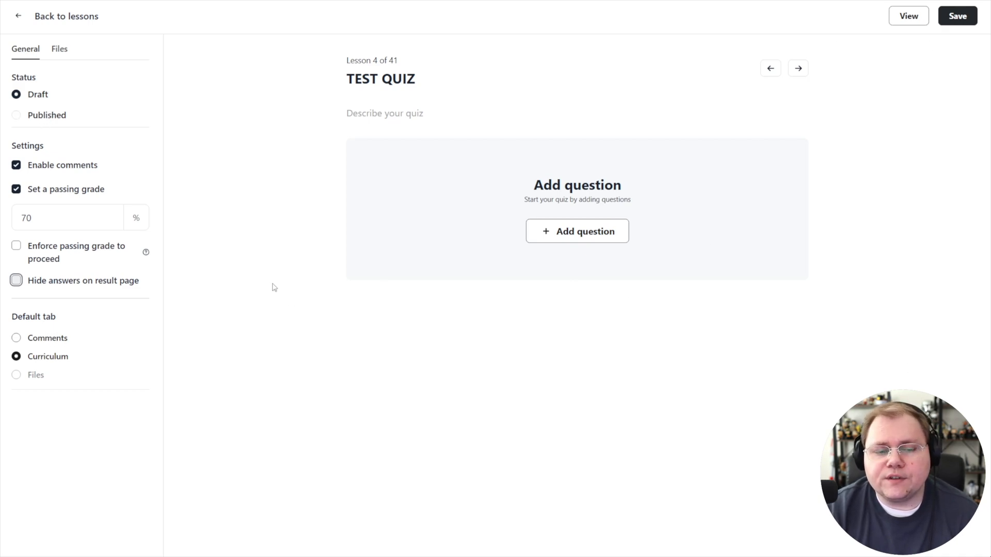
{"action": "left_click", "coordinate": [59, 49]}
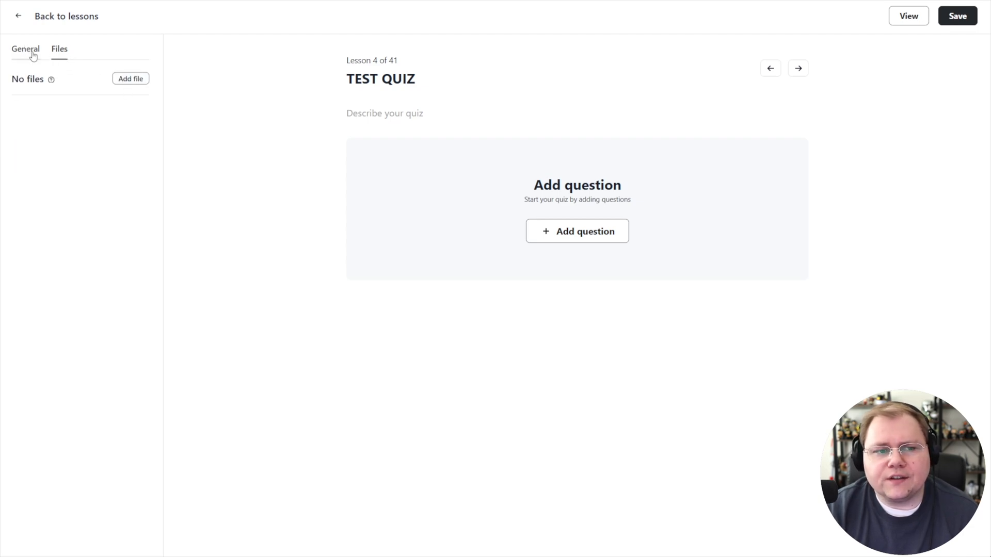
{"action": "left_click", "coordinate": [25, 50]}
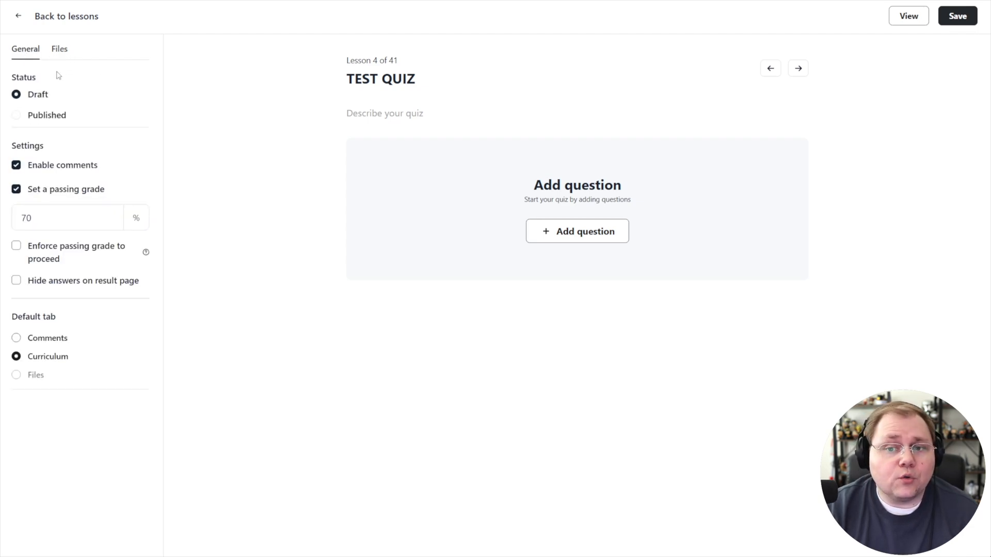
{"action": "mouse_move", "coordinate": [390, 146]}
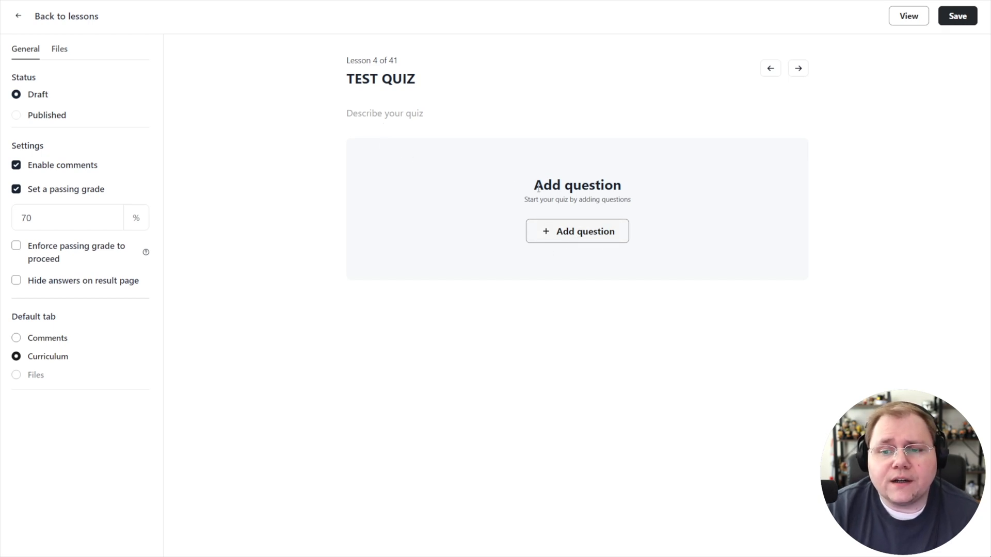
- Add a multiple-answer question with Option 2 marked correct and a question image enabled
{"action": "left_click", "coordinate": [576, 230]}
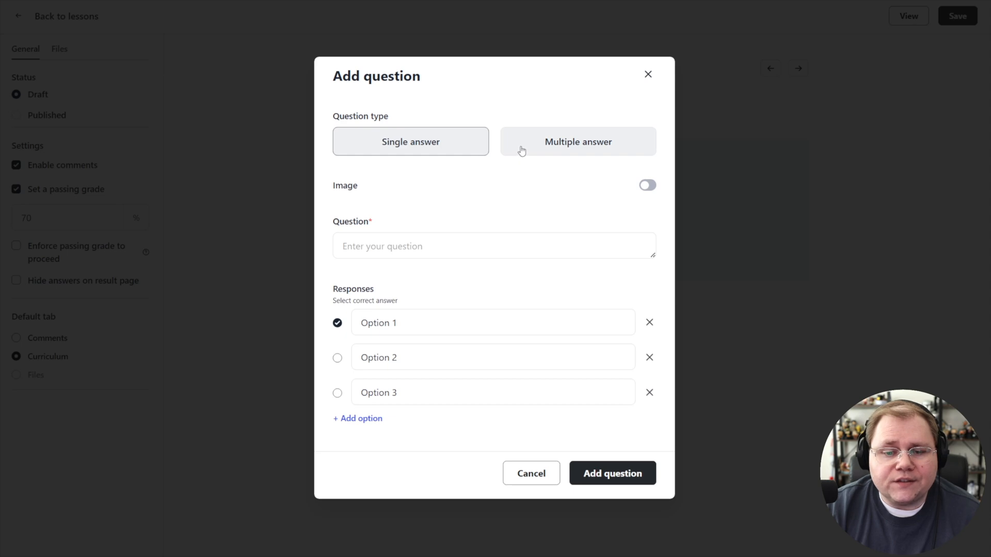
{"action": "left_click", "coordinate": [577, 141]}
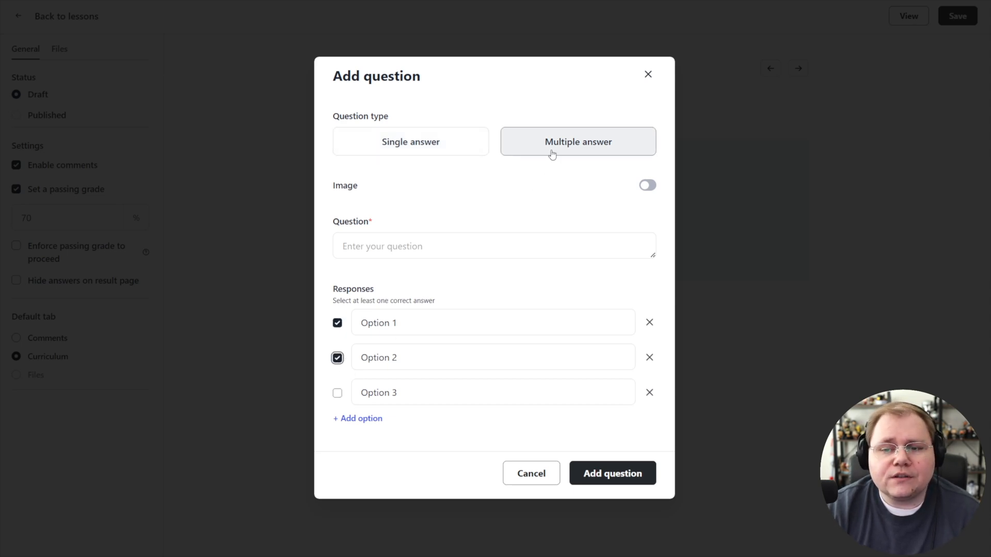
{"action": "left_click", "coordinate": [410, 141]}
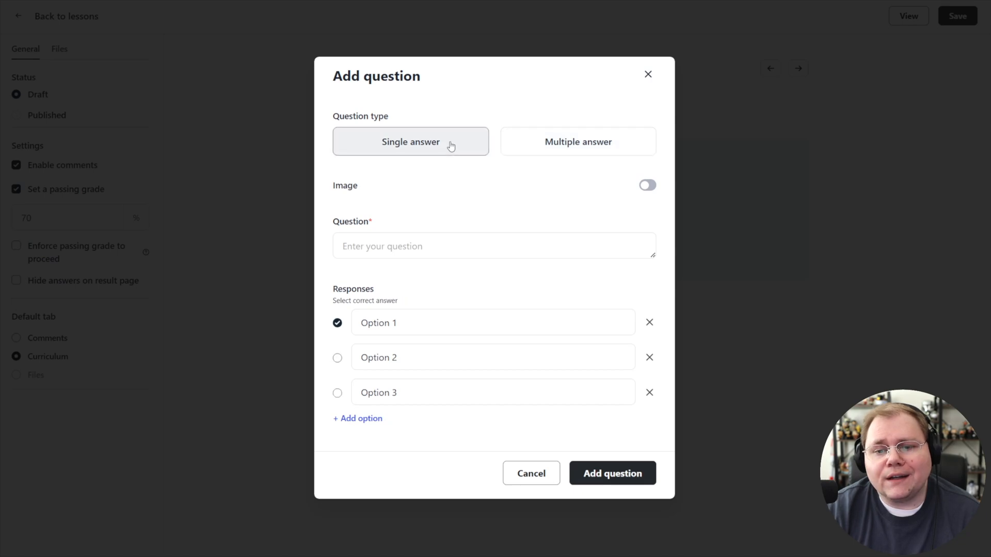
{"action": "left_click", "coordinate": [337, 358]}
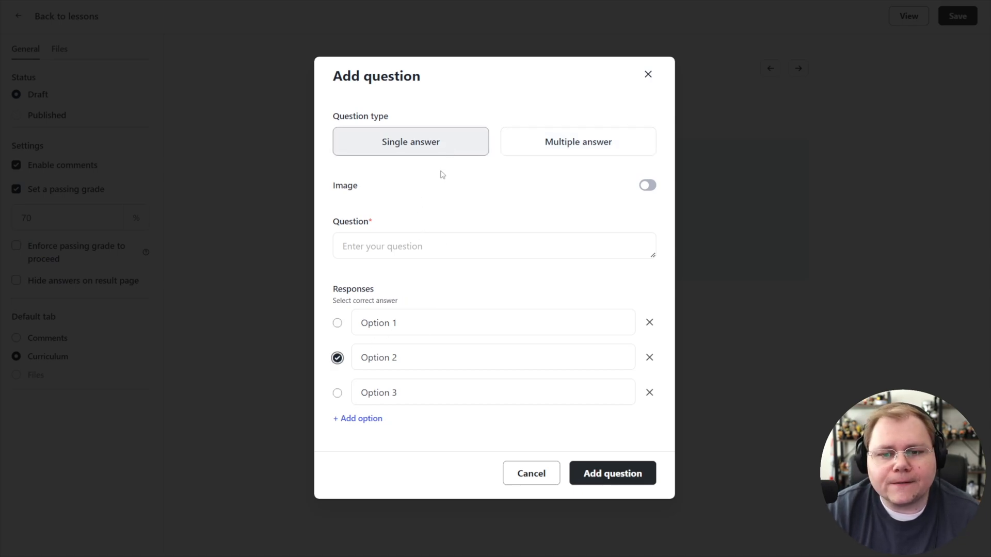
{"action": "left_click", "coordinate": [577, 141]}
{"action": "type", "text": "$500/month"}
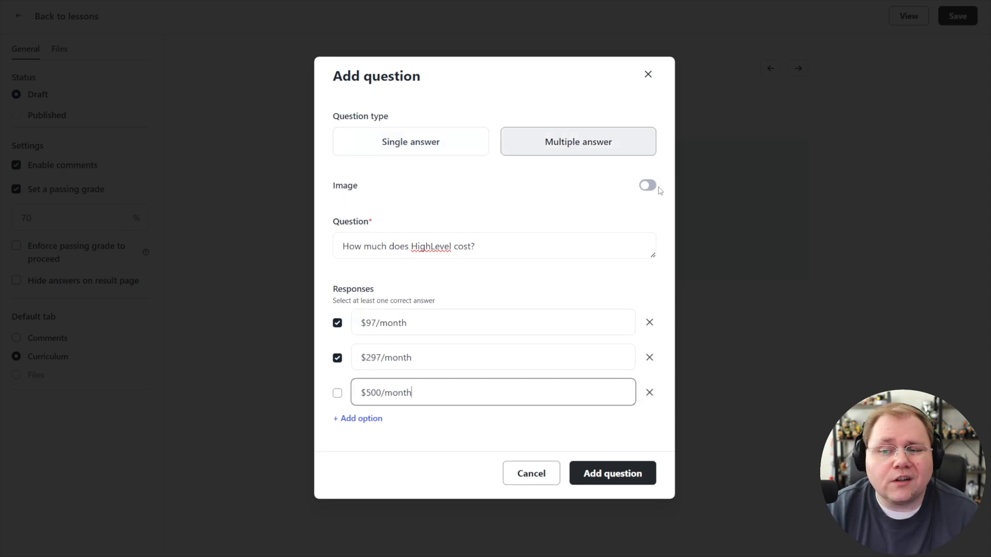
{"action": "left_click", "coordinate": [646, 185]}
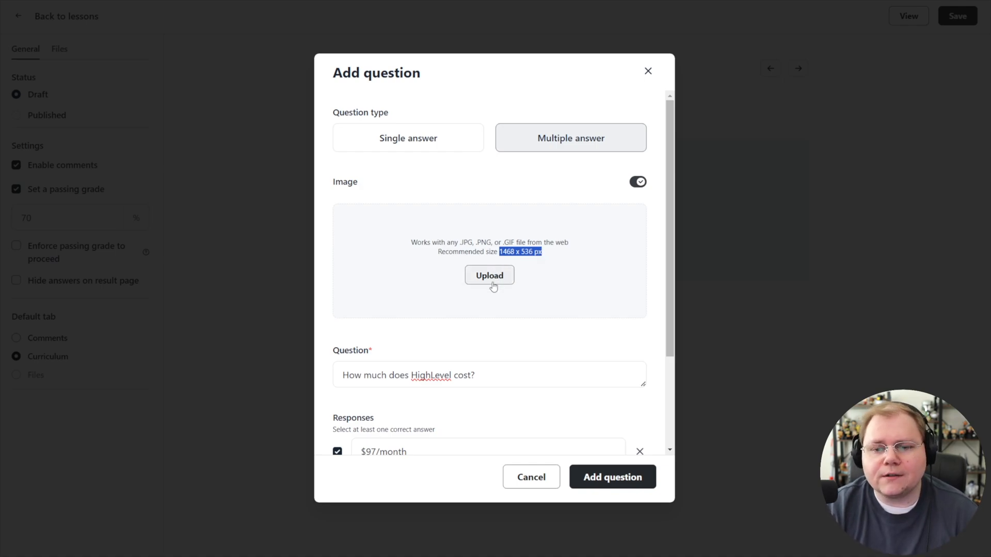
- Upload the HighLevel Amazon SES Tutorial banner as the question image and add the question to the quiz
{"action": "left_click", "coordinate": [488, 275]}
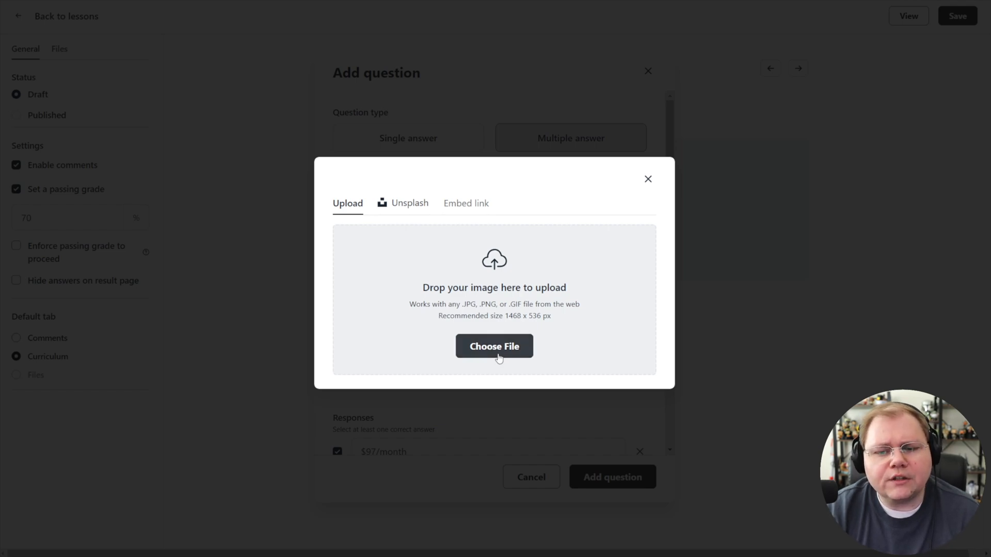
{"action": "mouse_move", "coordinate": [514, 325]}
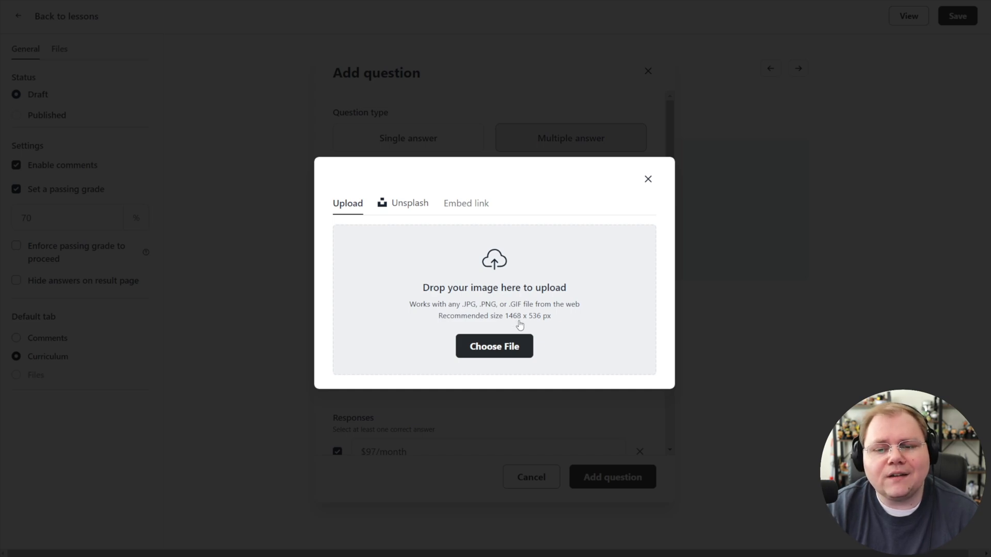
{"action": "mouse_move", "coordinate": [521, 323]}
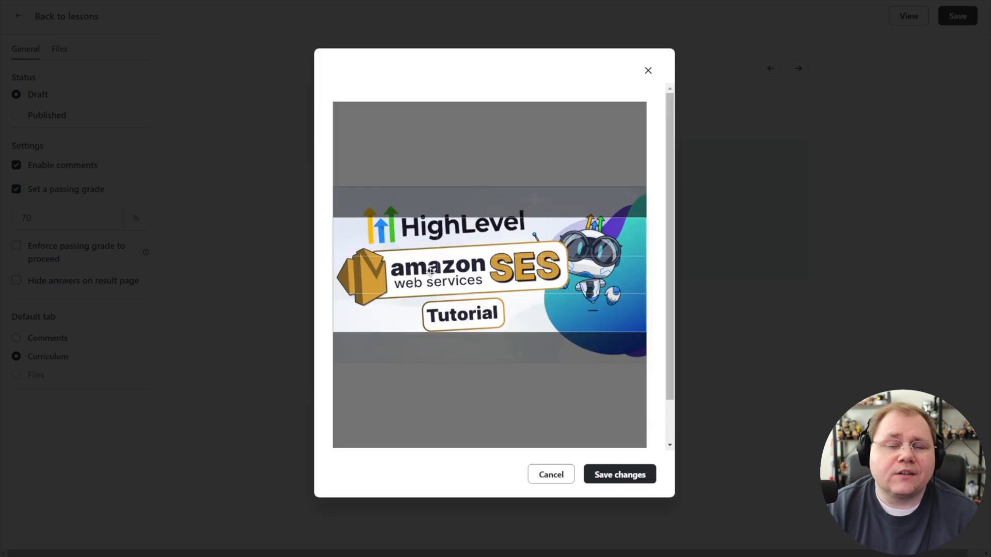
{"action": "mouse_move", "coordinate": [463, 247]}
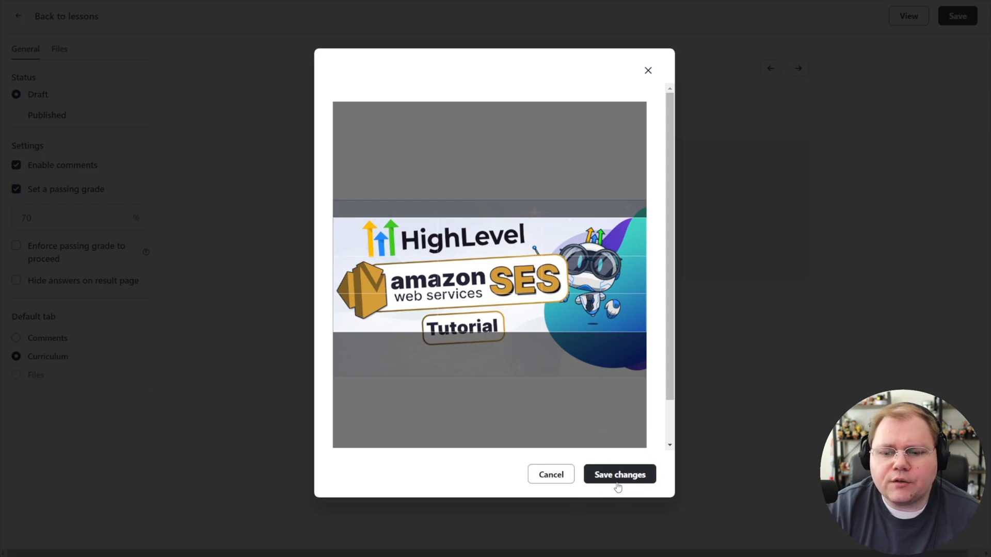
{"action": "left_click", "coordinate": [618, 475]}
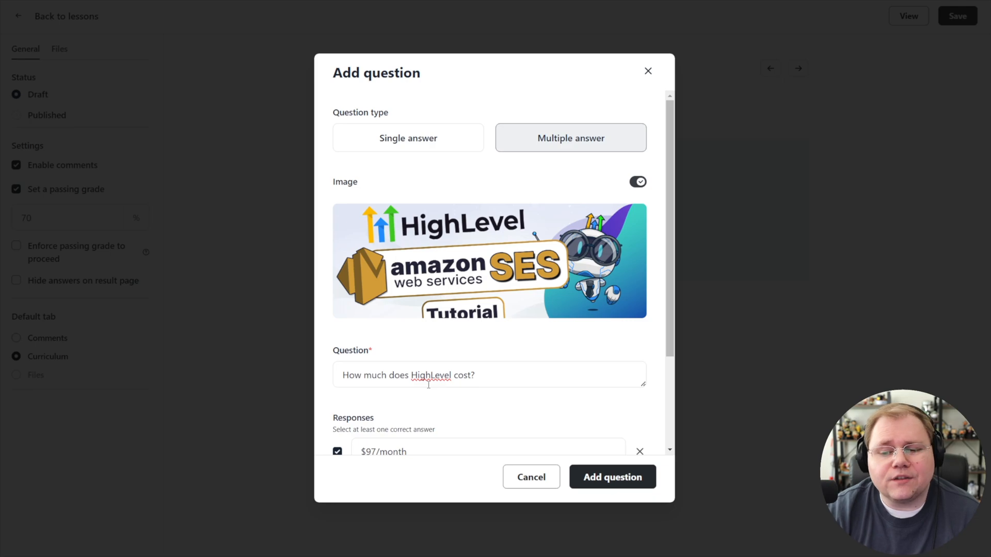
{"action": "scroll", "scroll_direction": "down", "scroll_amount": 3}
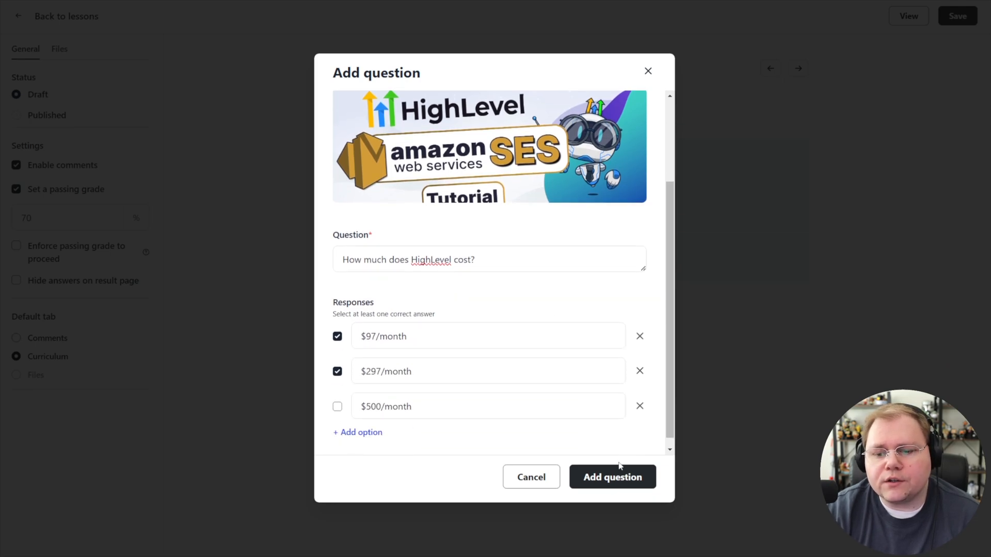
{"action": "left_click", "coordinate": [611, 477]}
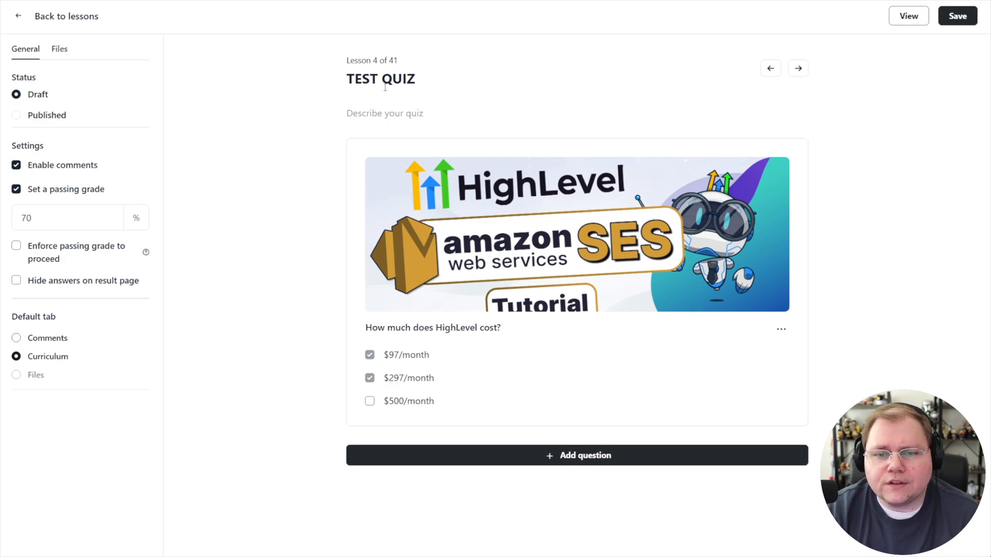
{"action": "mouse_move", "coordinate": [456, 129]}
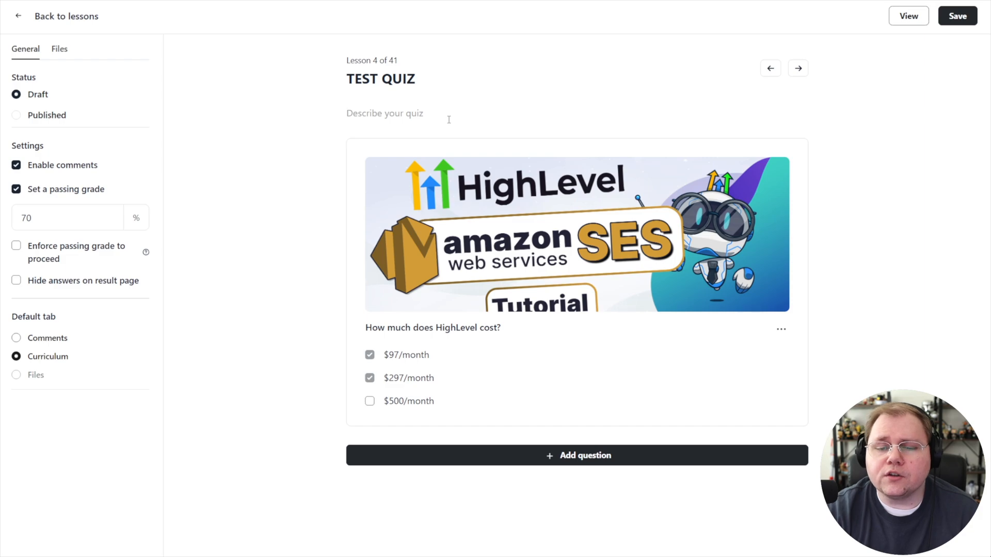
{"action": "type", "text": "/"}
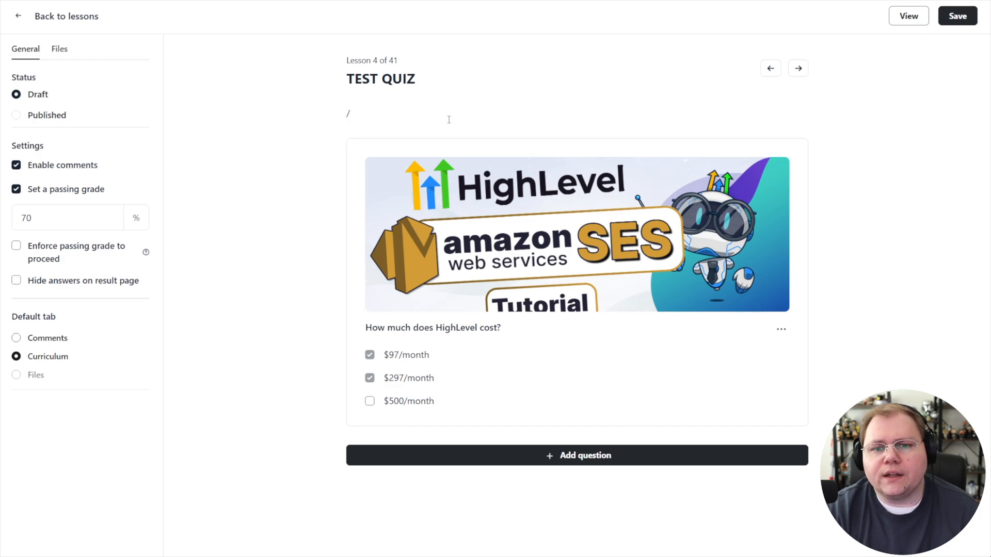
{"action": "type", "text": "vide"}
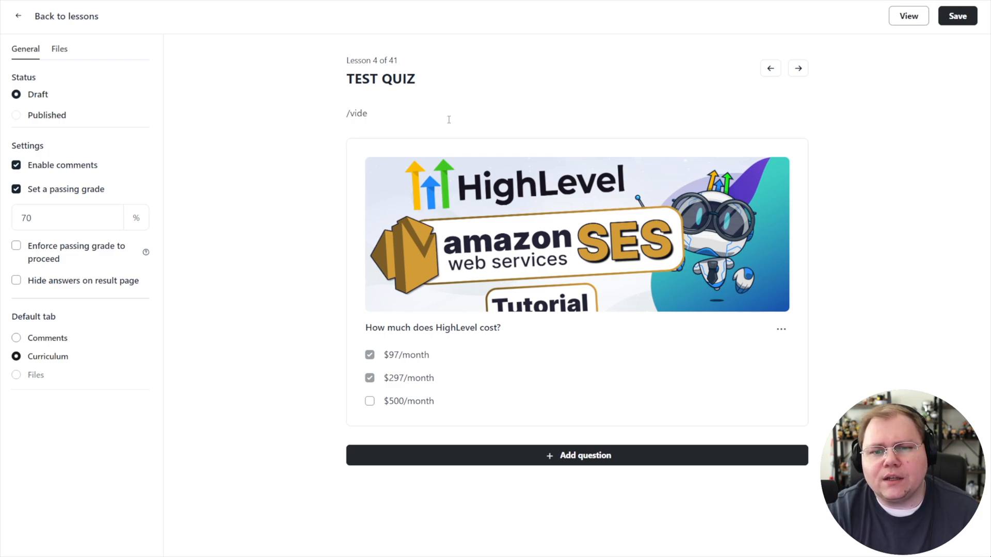
{"action": "key", "text": "Backspace"}
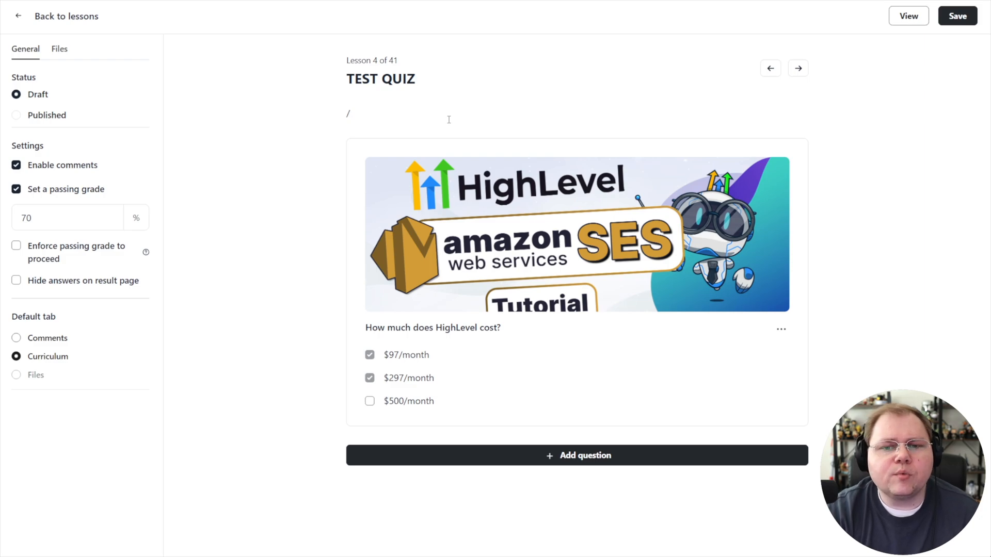
{"action": "type", "text": "v"}
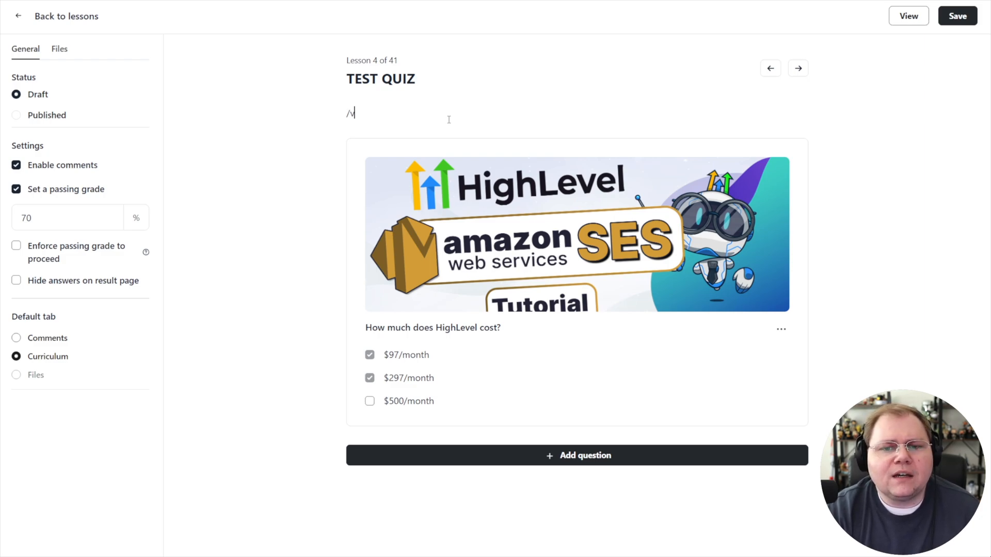
{"action": "key", "text": "Backspace"}
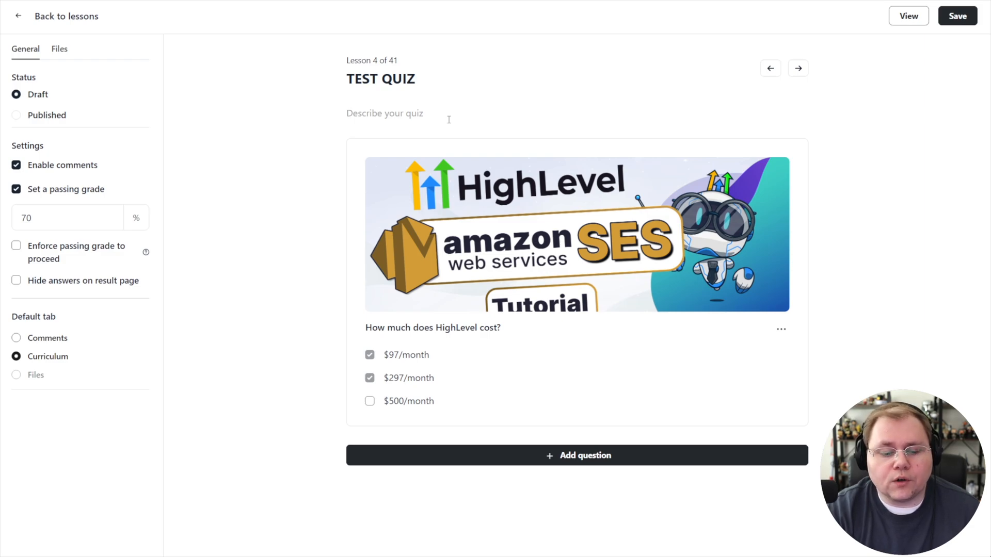
{"action": "type", "text": "Words"}
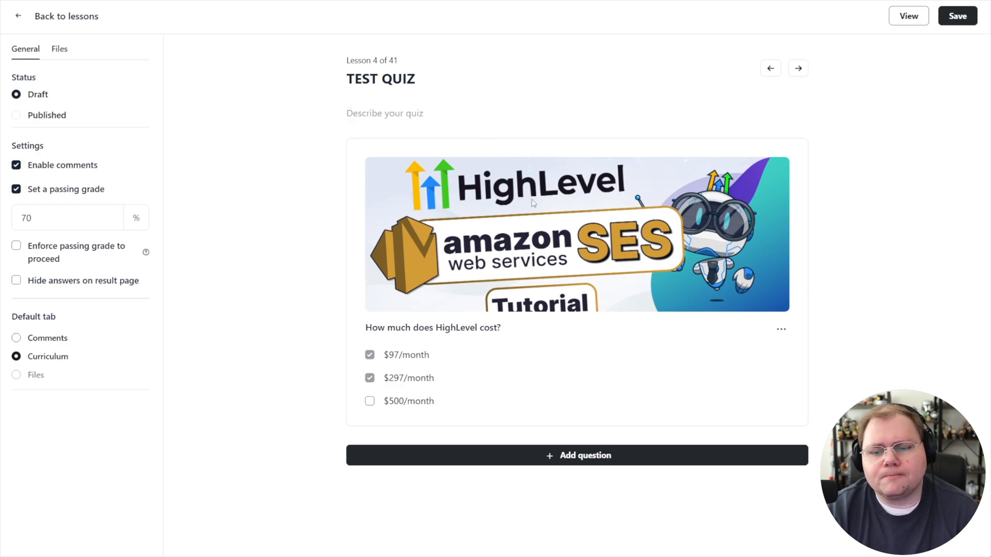
{"action": "left_click", "coordinate": [907, 16]}
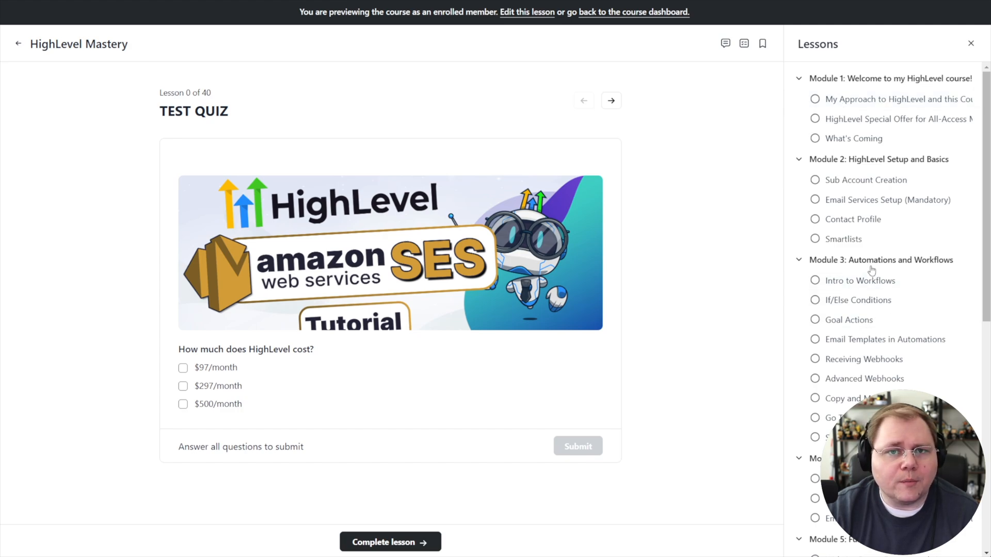
{"action": "mouse_move", "coordinate": [828, 61]}
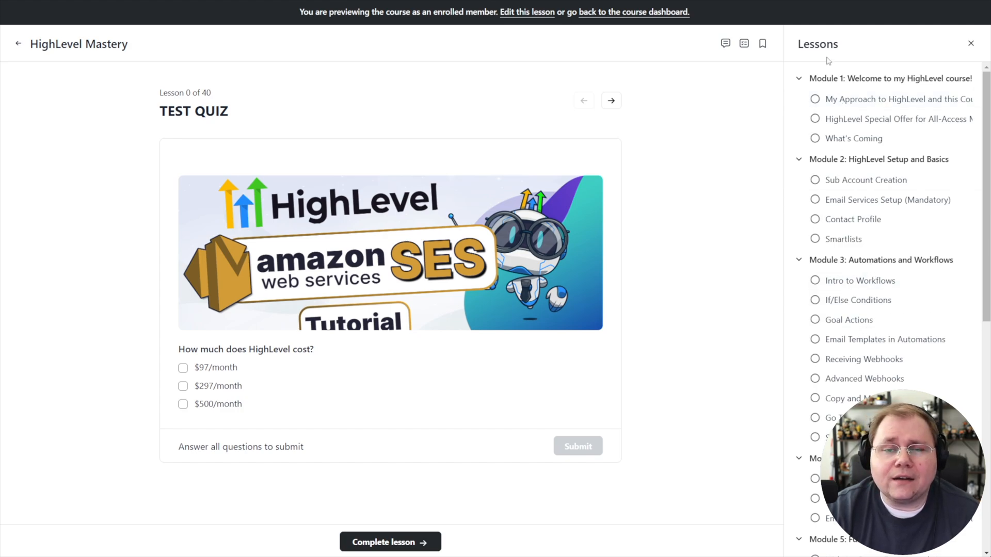
- View the member preview of the TEST QUIZ lesson with the lesson list alongside
{"action": "scroll", "scroll_direction": "down", "scroll_amount": 3}
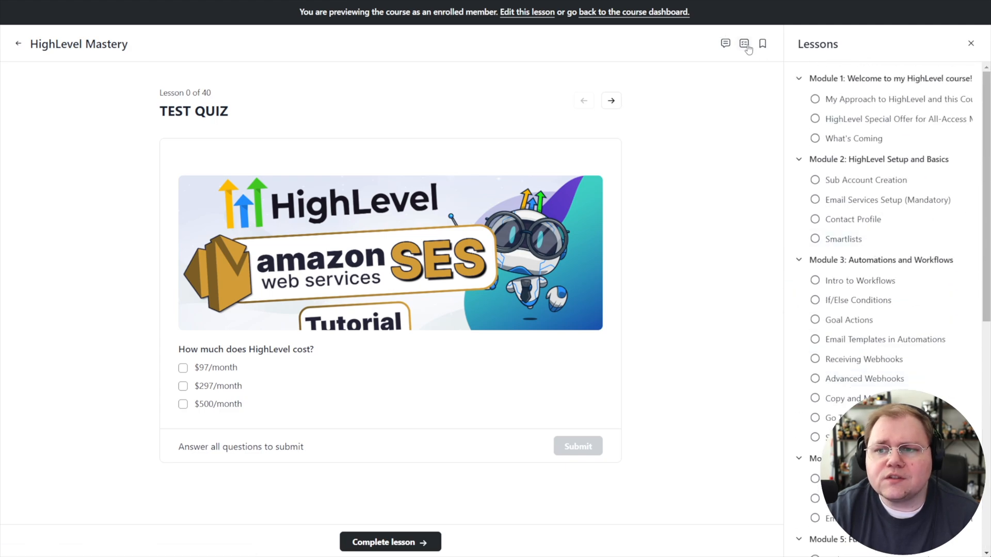
{"action": "mouse_move", "coordinate": [762, 44]}
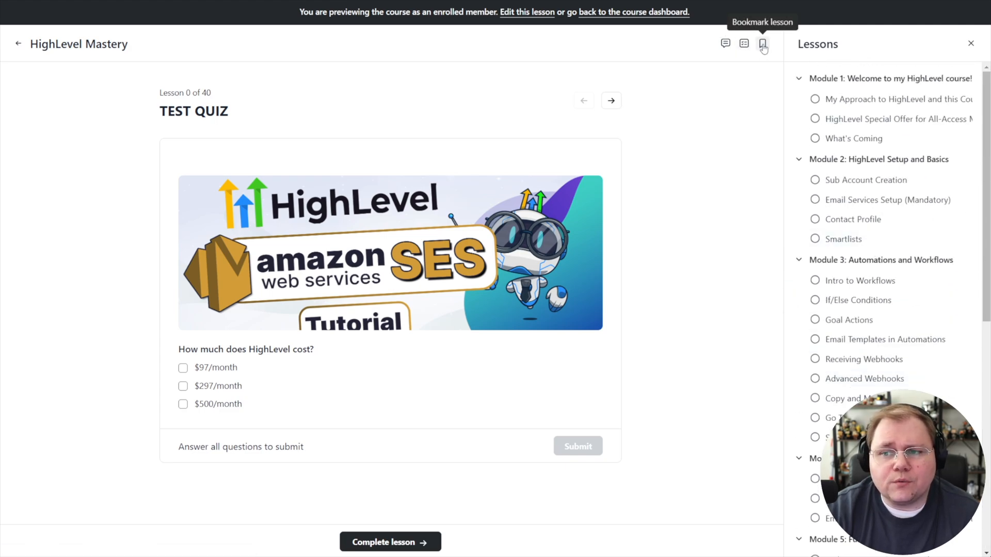
{"action": "left_click", "coordinate": [970, 43]}
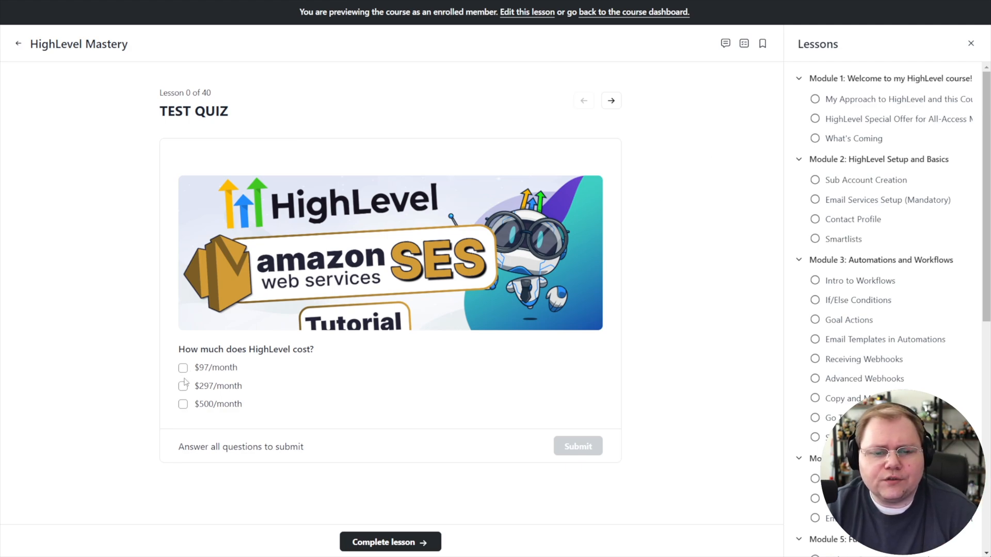
- Fail the quiz twice, answering $500/month and then $97/month alone
{"action": "left_click", "coordinate": [183, 405]}
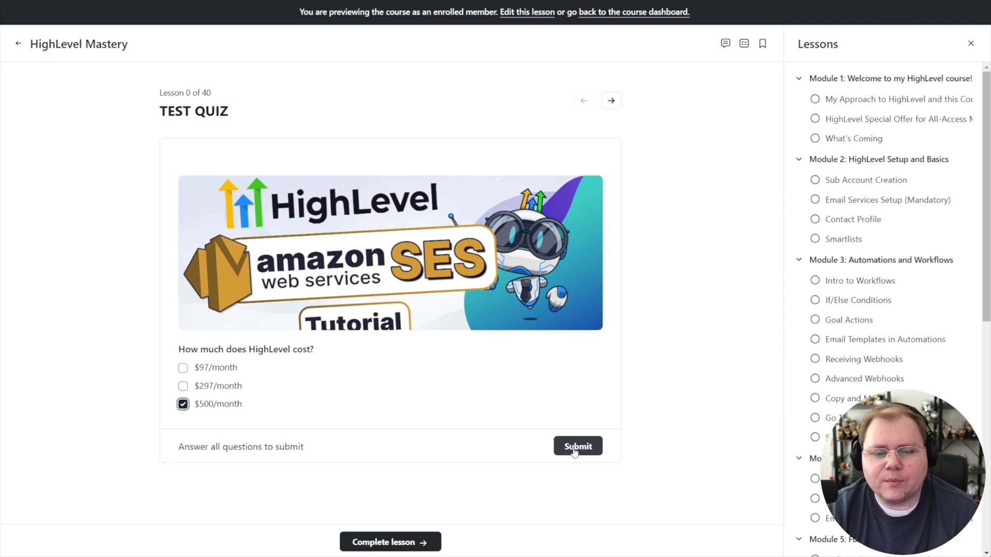
{"action": "left_click", "coordinate": [577, 446]}
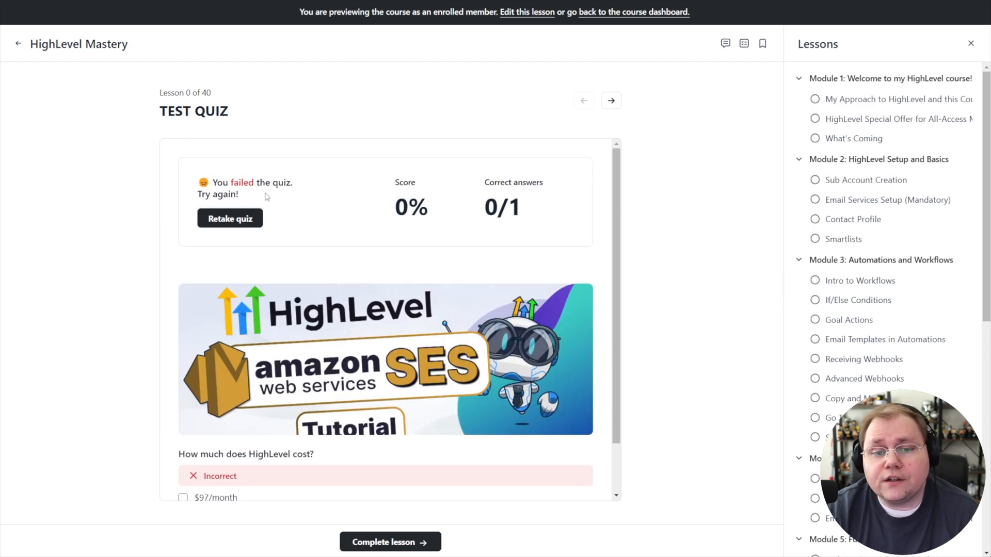
{"action": "left_click", "coordinate": [229, 218]}
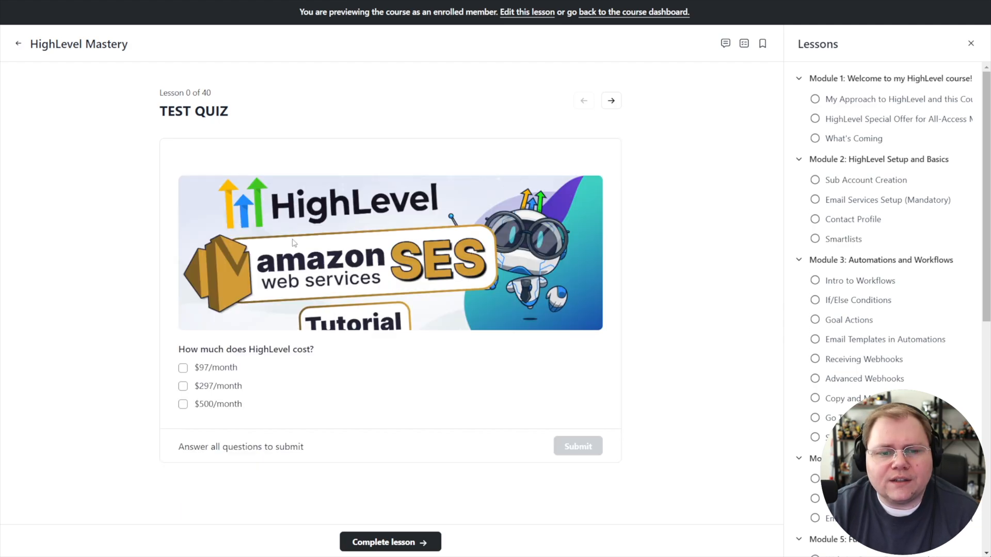
{"action": "left_click", "coordinate": [183, 367]}
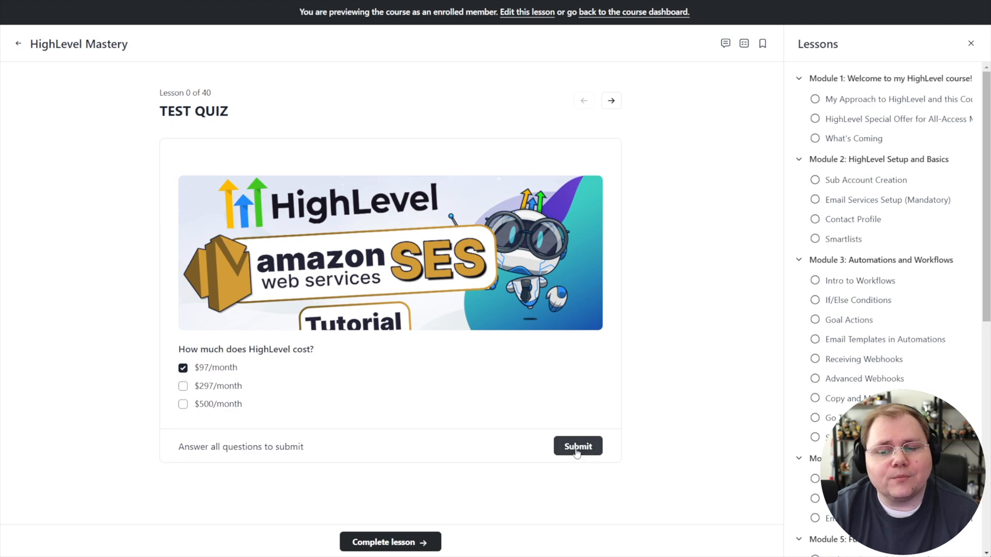
{"action": "left_click", "coordinate": [577, 446]}
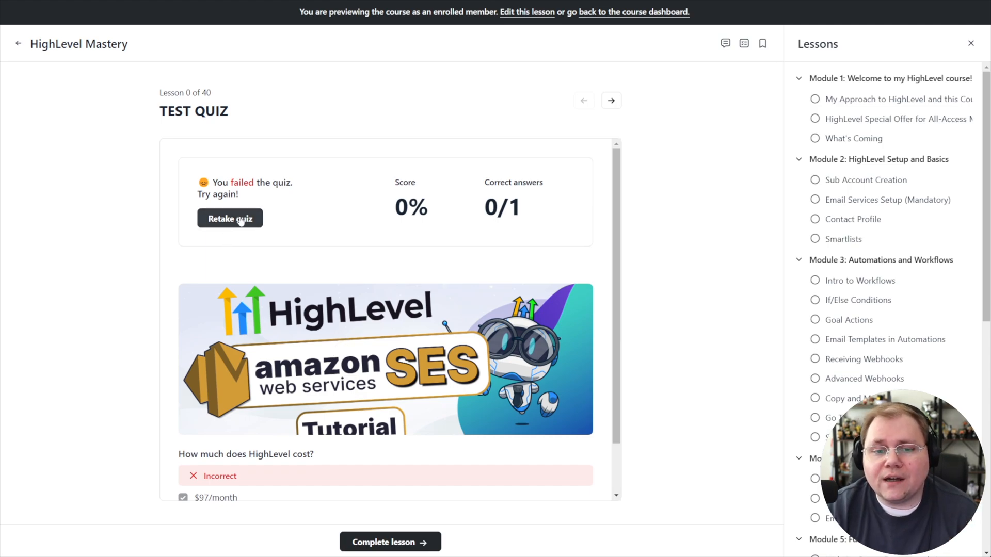
- Retake and pass with $97/month and $297/month for a 100% score, 1/1 correct
{"action": "left_click", "coordinate": [229, 218]}
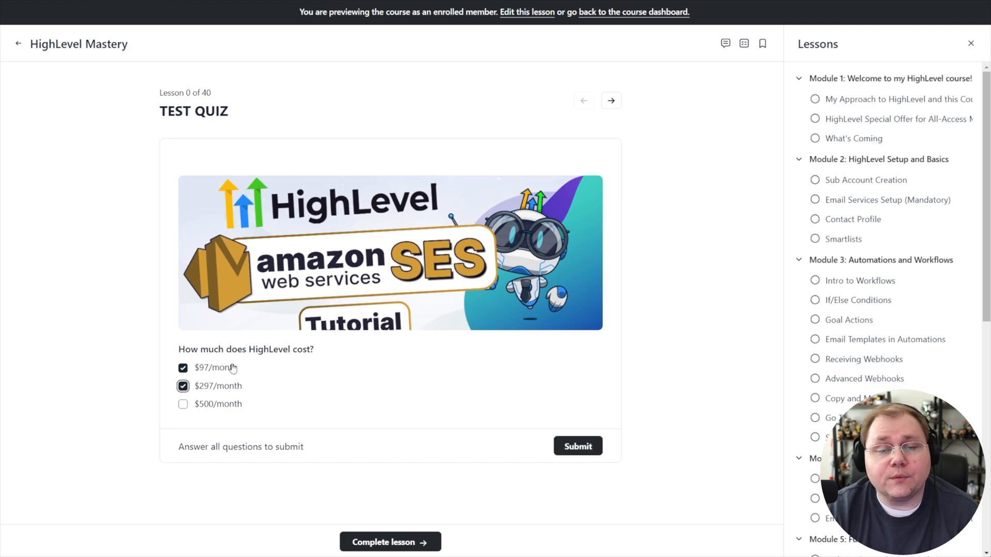
{"action": "left_click", "coordinate": [576, 446]}
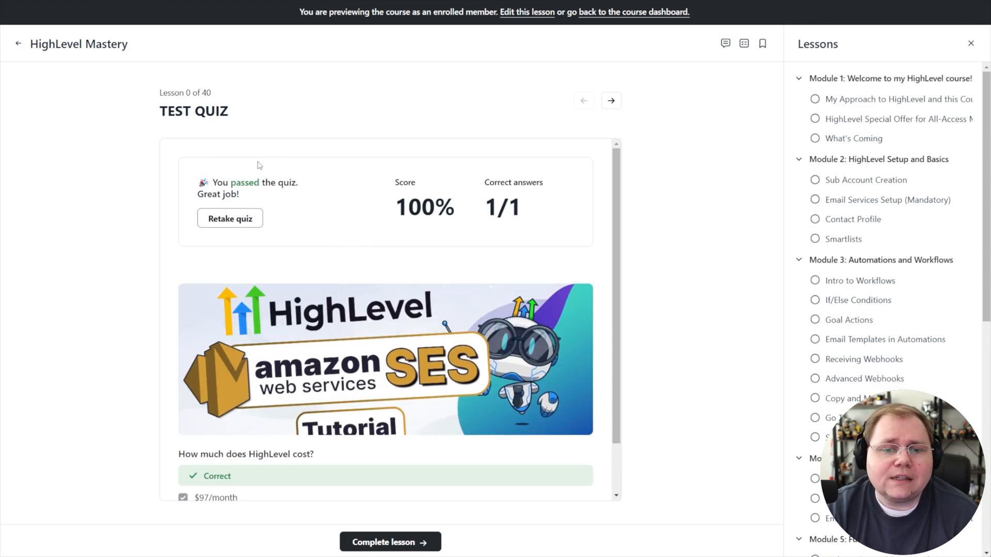
{"action": "scroll", "scroll_direction": "down", "scroll_amount": 3}
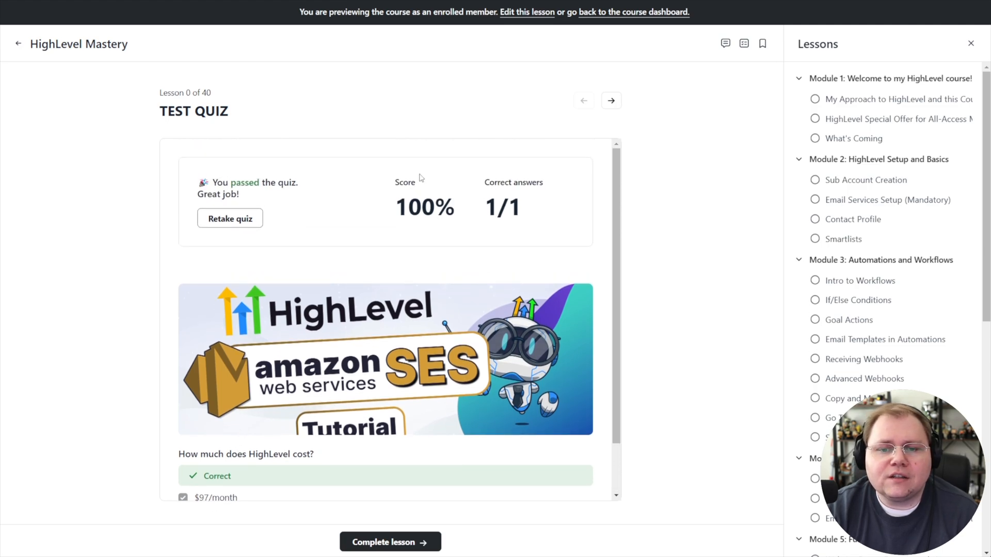
{"action": "mouse_move", "coordinate": [229, 218]}
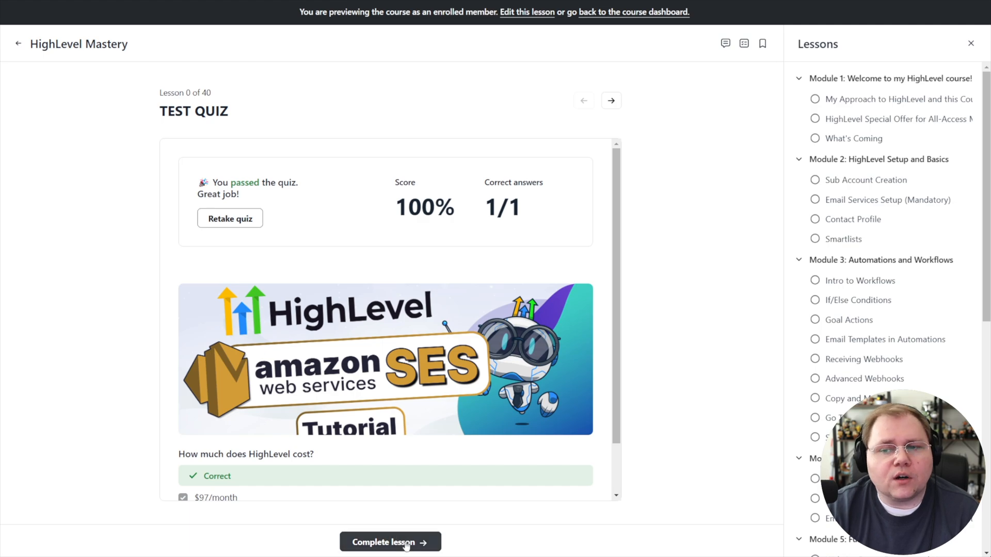
- Complete the lesson and scroll the quiz card to the second question, 'Are Circle Quizzes awesome?'
{"action": "left_click", "coordinate": [229, 218]}
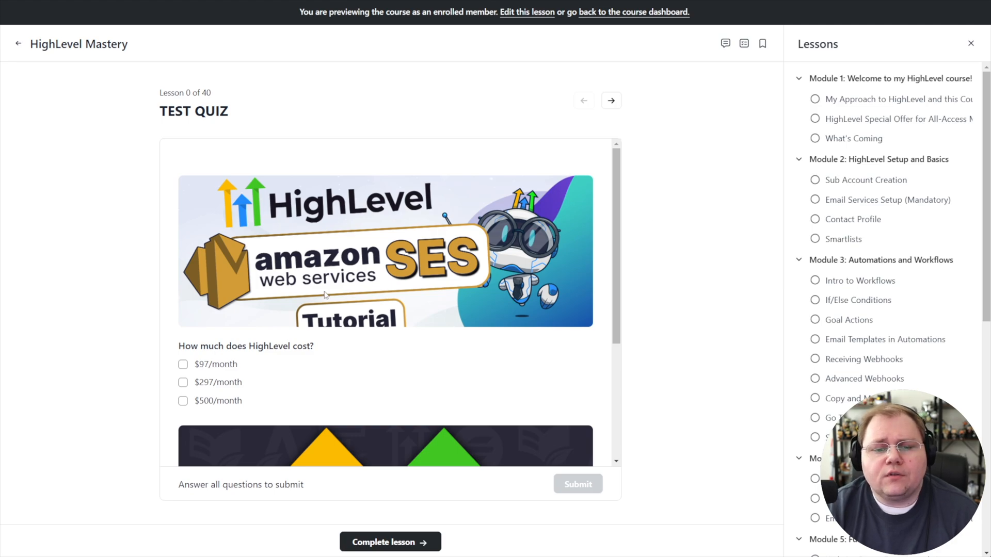
{"action": "scroll", "scroll_direction": "down", "scroll_amount": 3}
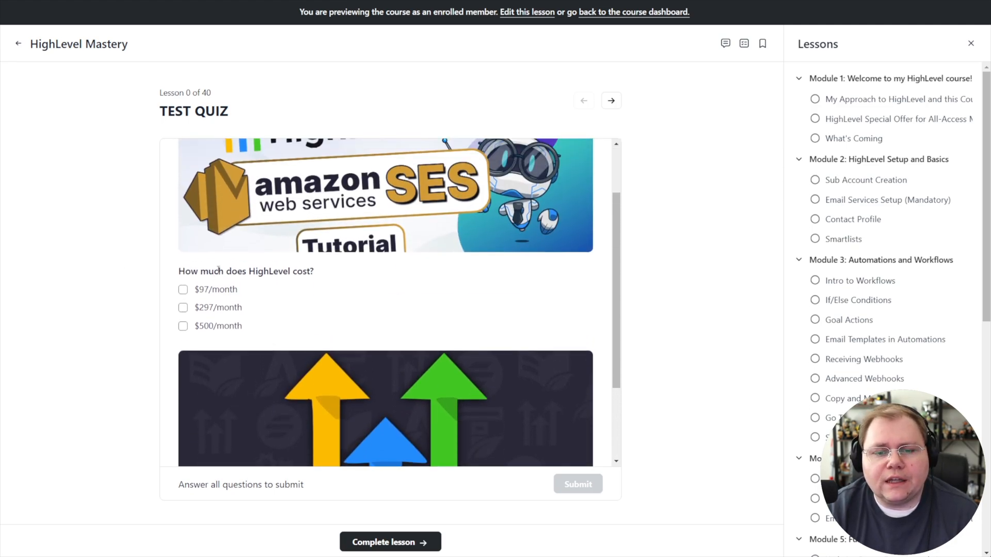
{"action": "scroll", "scroll_direction": "down", "scroll_amount": 3}
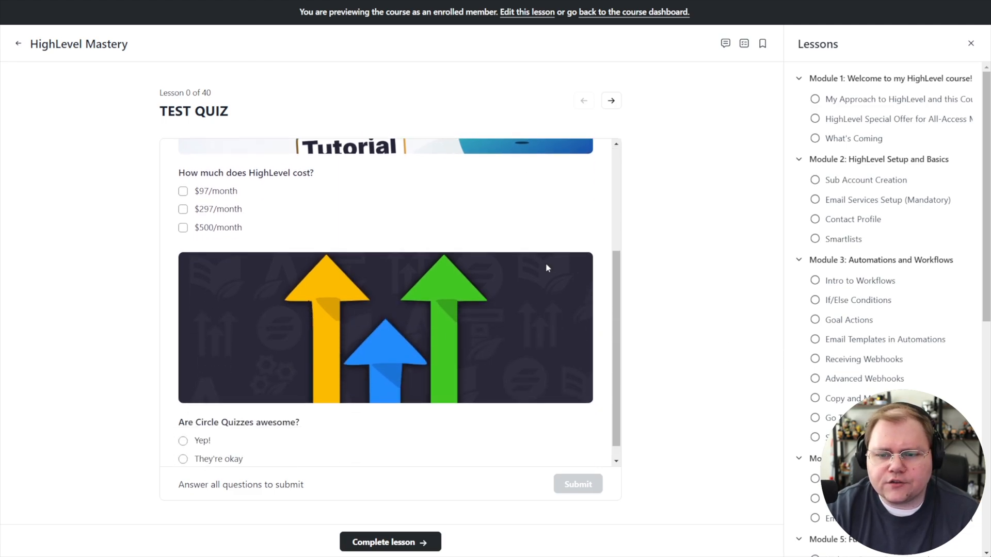
{"action": "scroll", "scroll_direction": "down", "scroll_amount": 3}
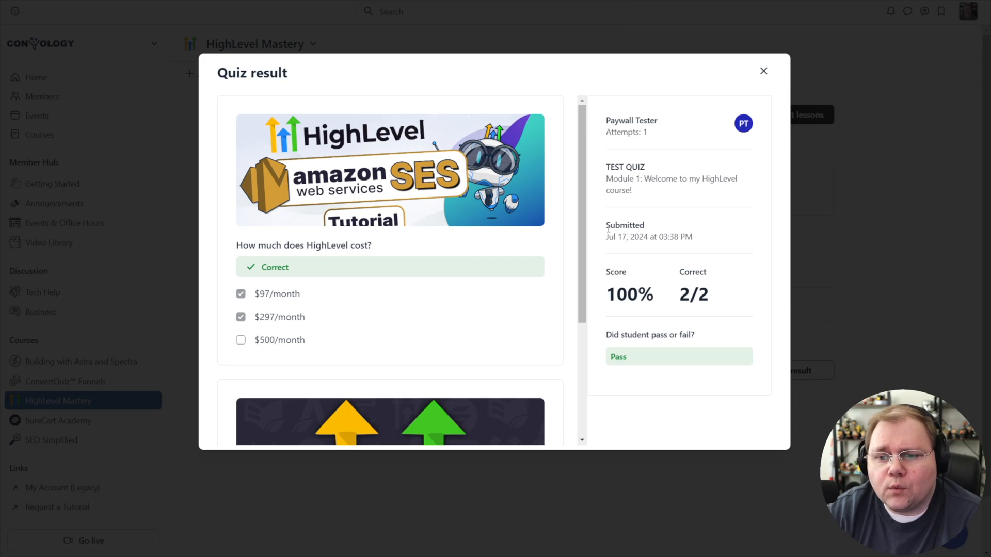
{"action": "mouse_move", "coordinate": [658, 133]}
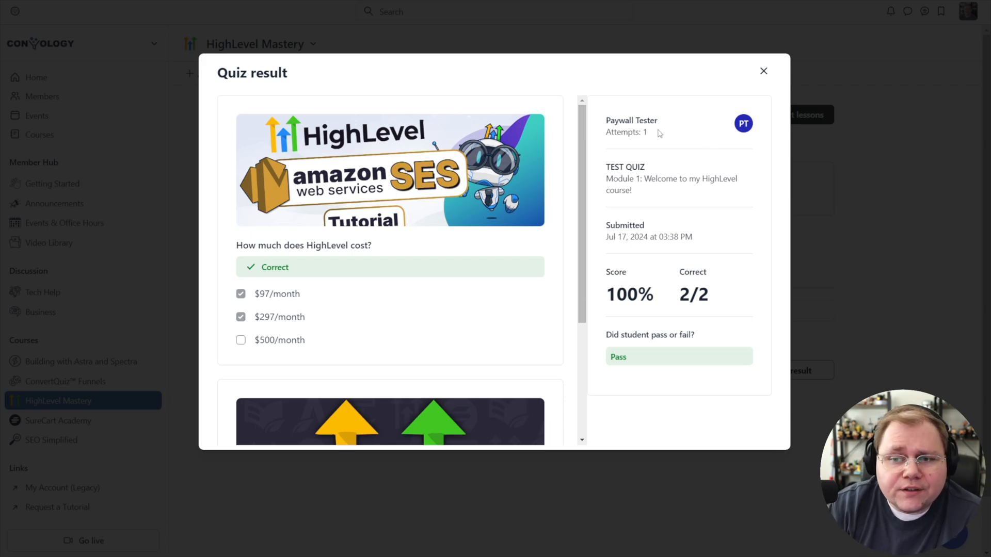
- Scroll the Quiz result dialog showing 100% score, 2/2 correct, marked Pass
{"action": "scroll", "scroll_direction": "down", "scroll_amount": 3}
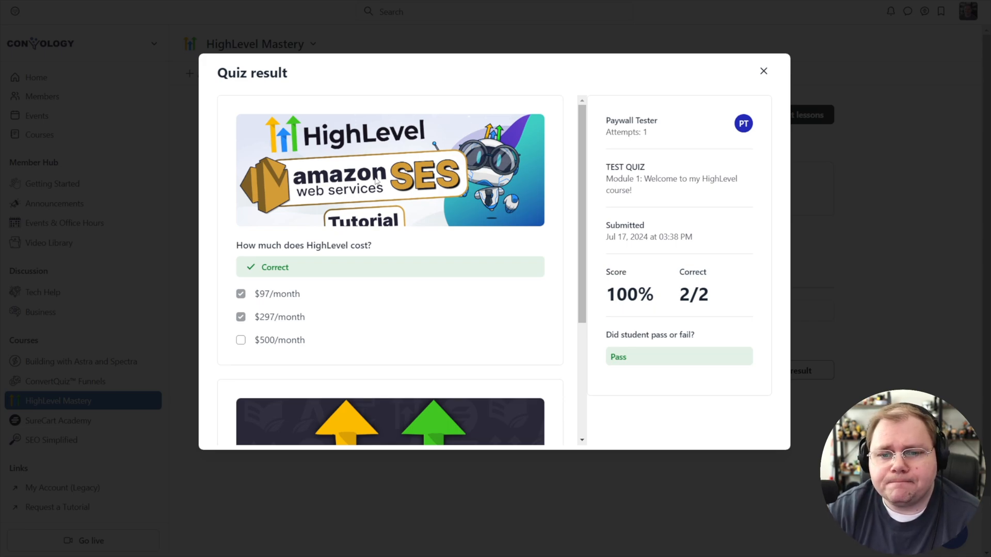
- Close the Quiz result dialog to return to the TEST QUIZ lesson editor
{"action": "left_click", "coordinate": [764, 71]}
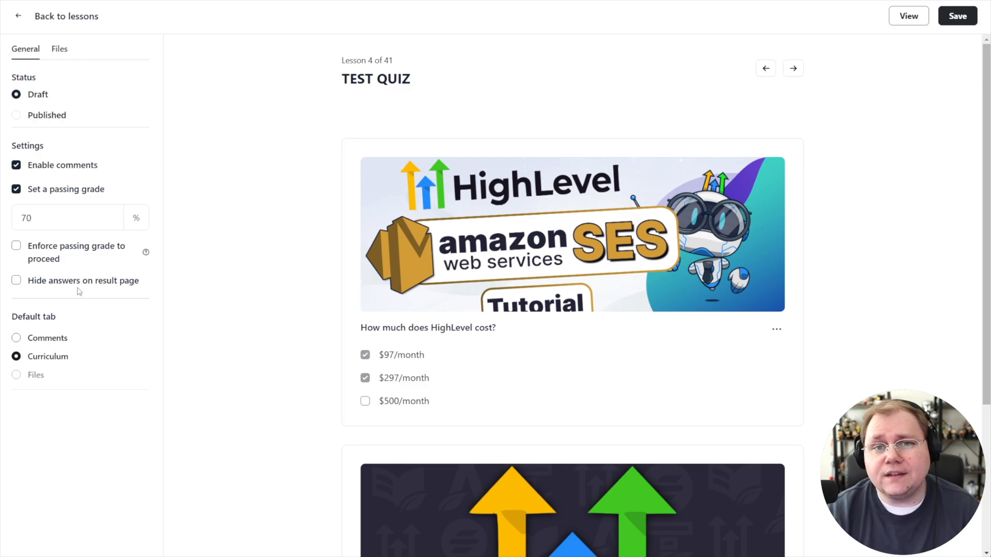
{"action": "mouse_move", "coordinate": [217, 224]}
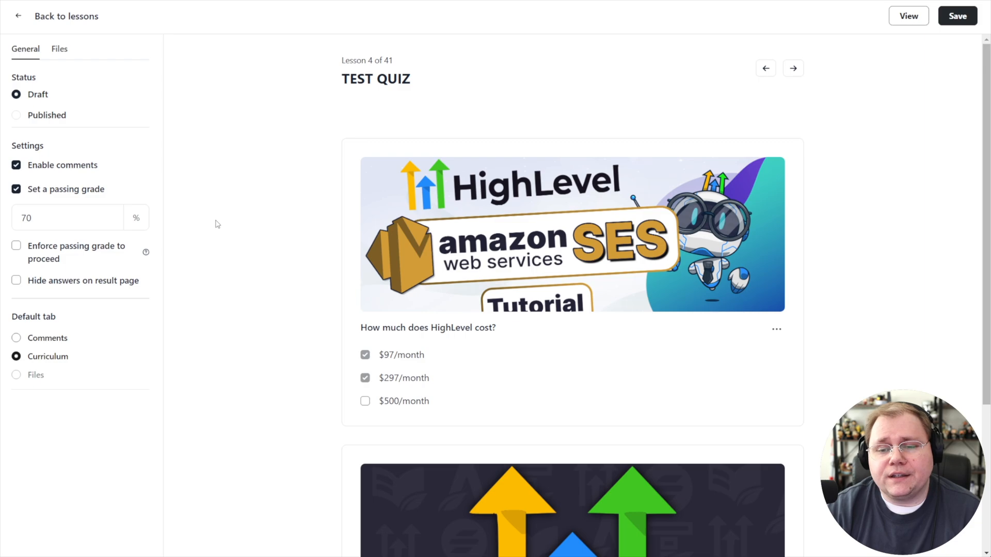